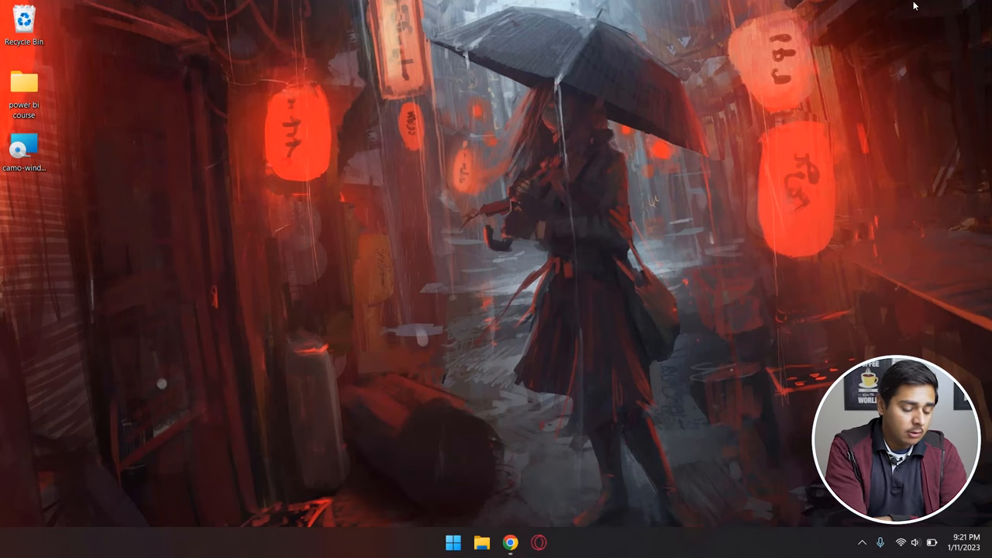
# Step: Open Chrome on the reincubate.com/camo page offering 'Download for Windows'
pyautogui.click(510, 542)
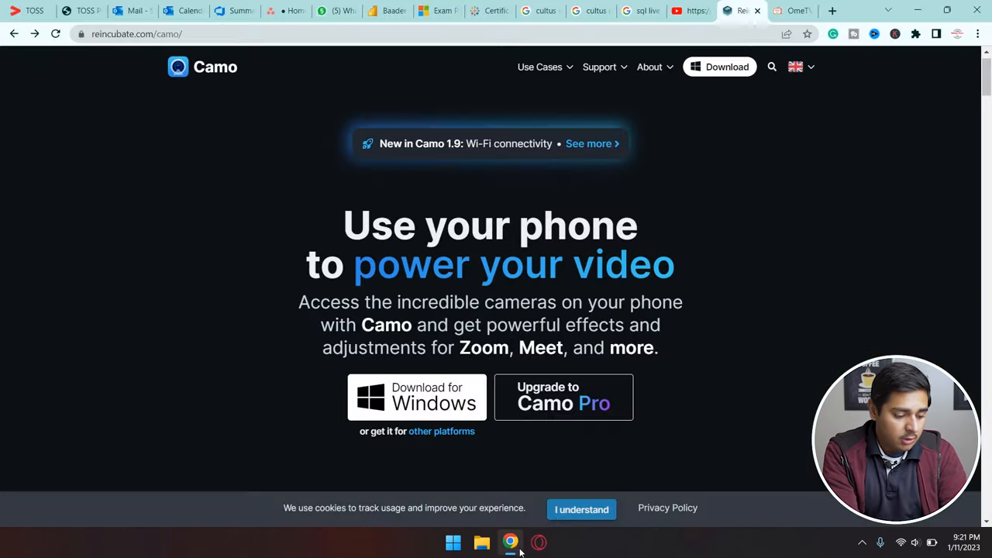
pyautogui.moveTo(209, 69)
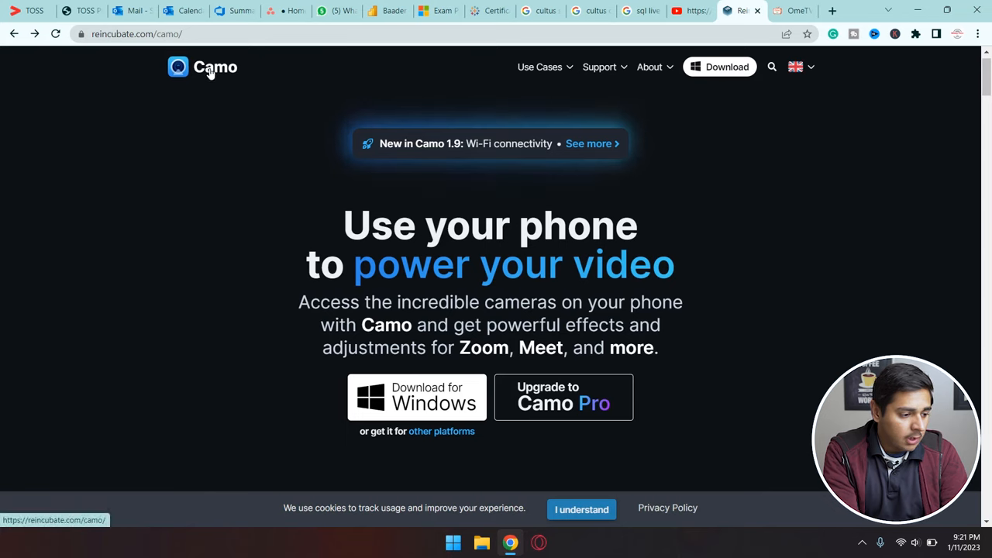
pyautogui.moveTo(217, 102)
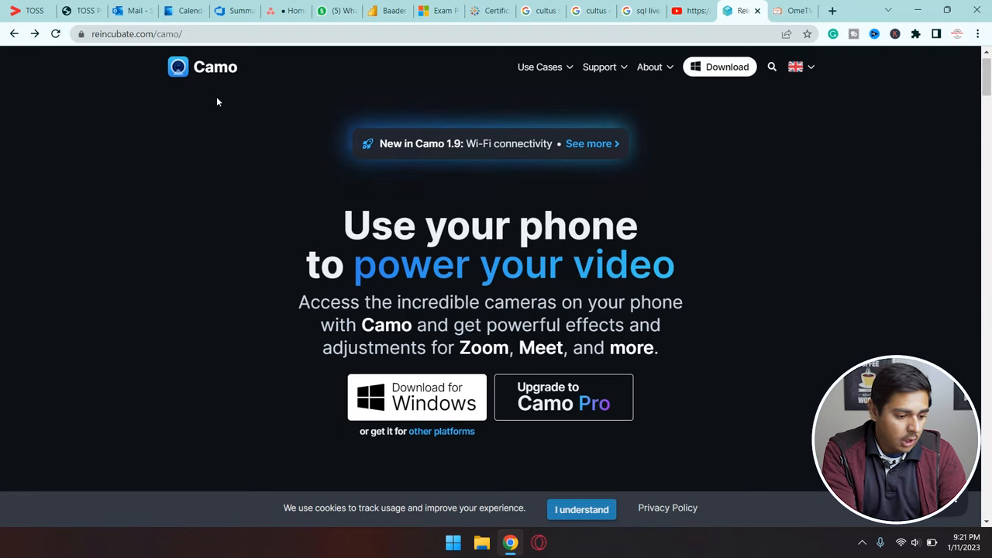
pyautogui.moveTo(293, 170)
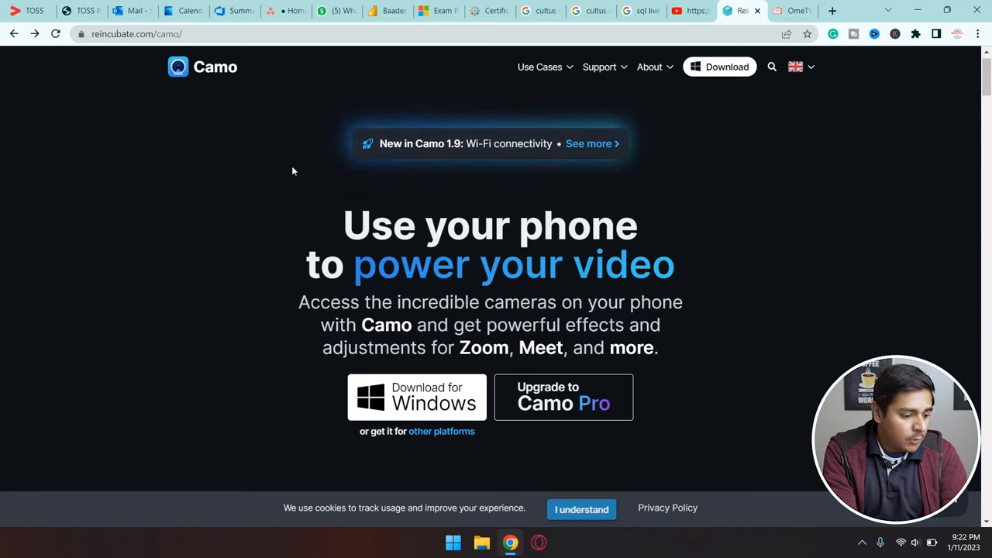
pyautogui.moveTo(434, 397)
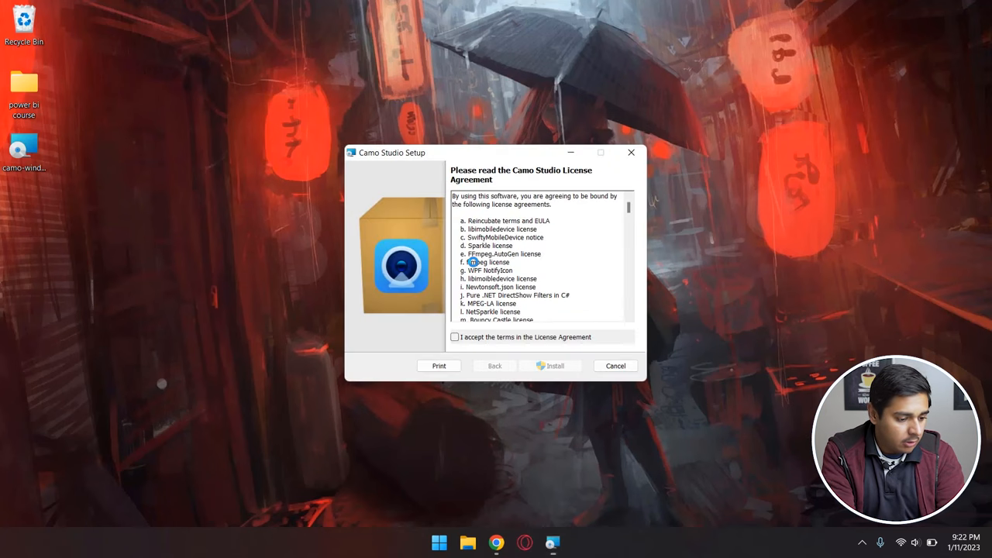
# Step: Accept the license agreement, install Camo Studio, and finish with 'Launch Camo Studio' checked
pyautogui.click(455, 336)
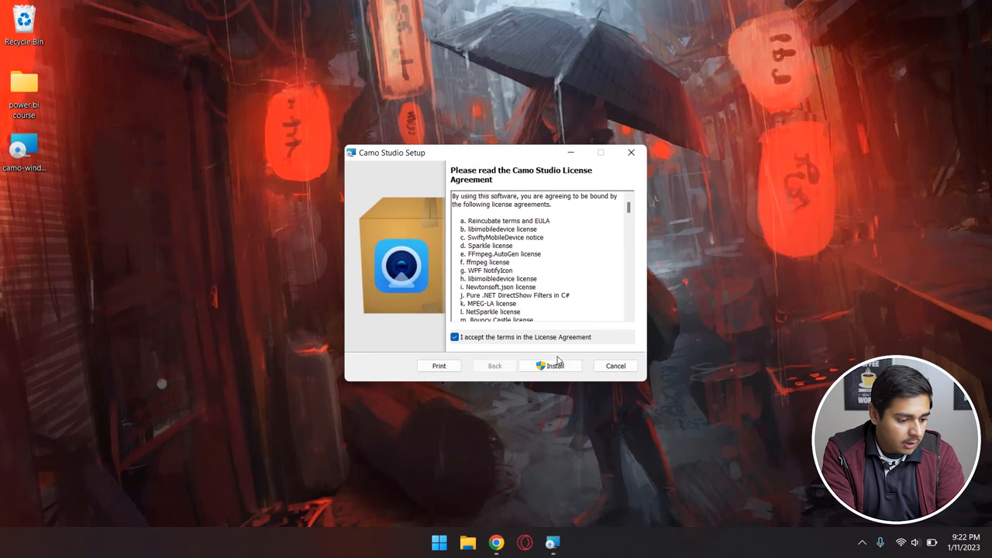
pyautogui.click(551, 365)
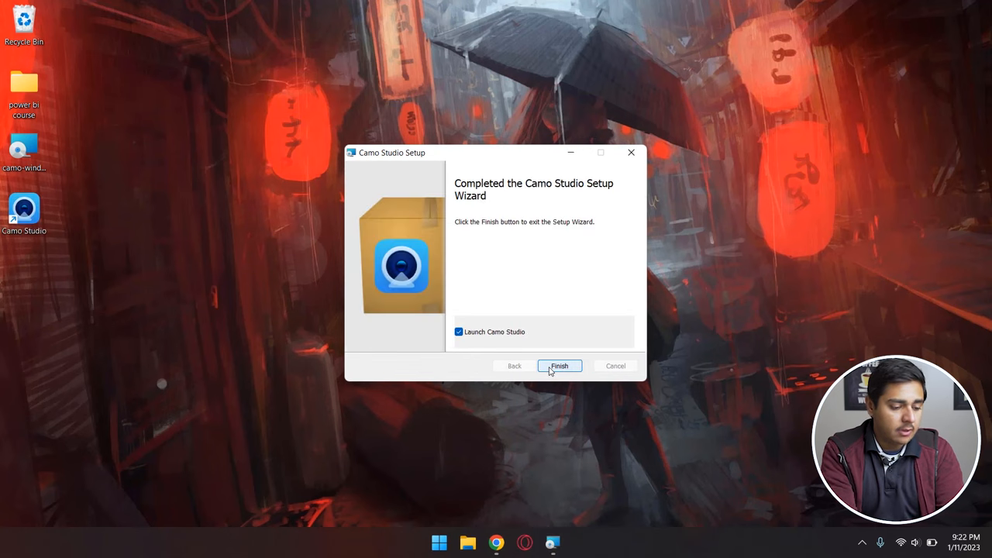
pyautogui.click(559, 365)
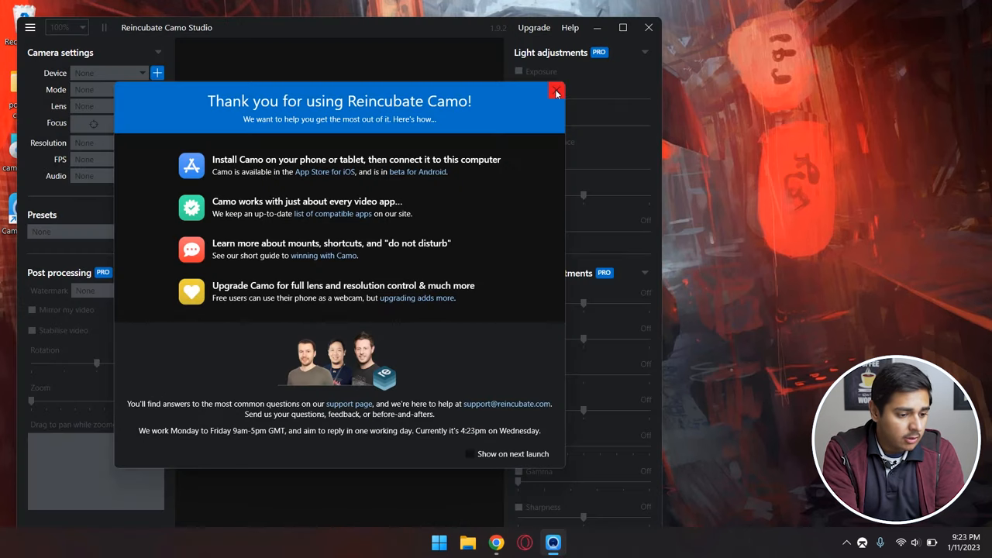
# Step: Close the 'Thank you for using Reincubate Camo' message and choose 'Connect a device'
pyautogui.click(557, 94)
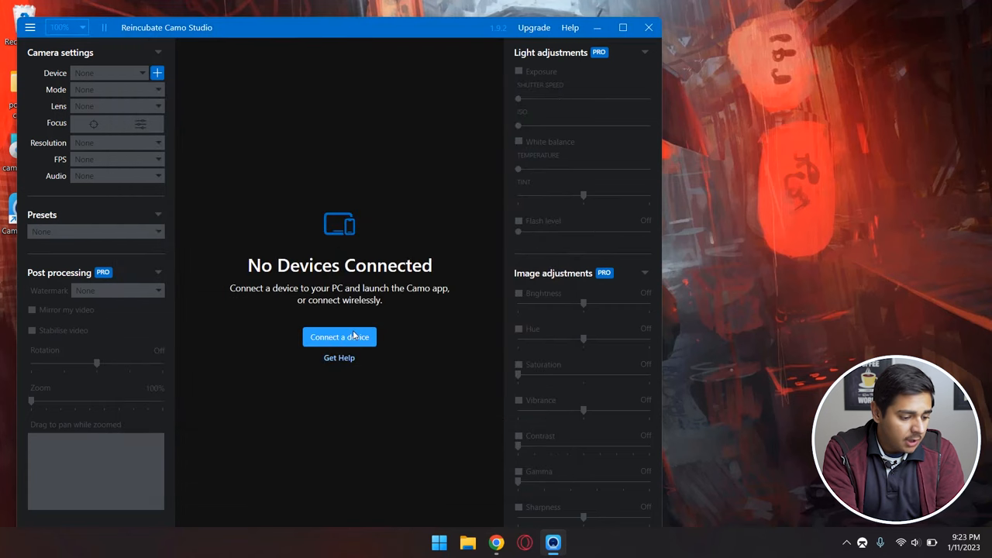
pyautogui.click(339, 337)
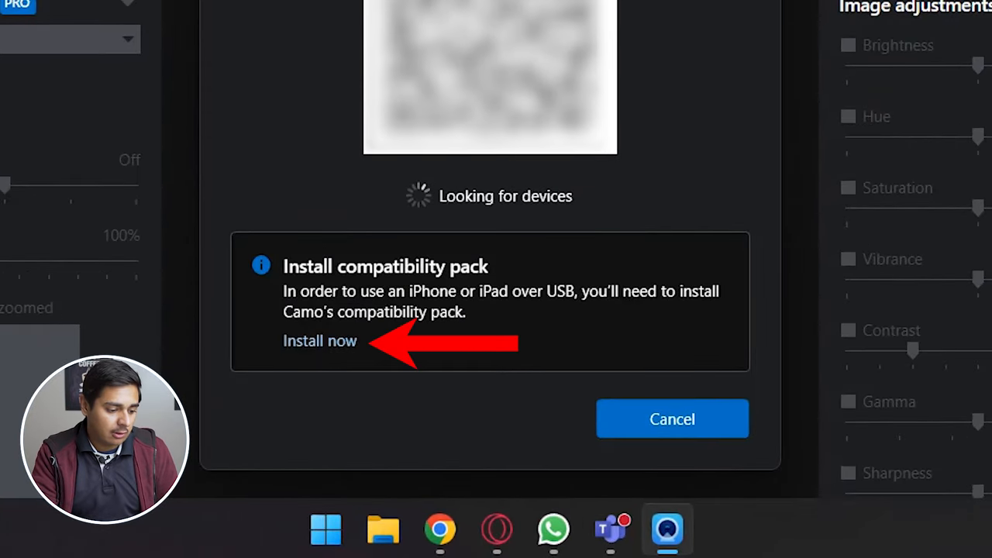
# Step: Install the USB compatibility pack so the iPhone 12 Pro streams, then return to Chrome
pyautogui.click(319, 341)
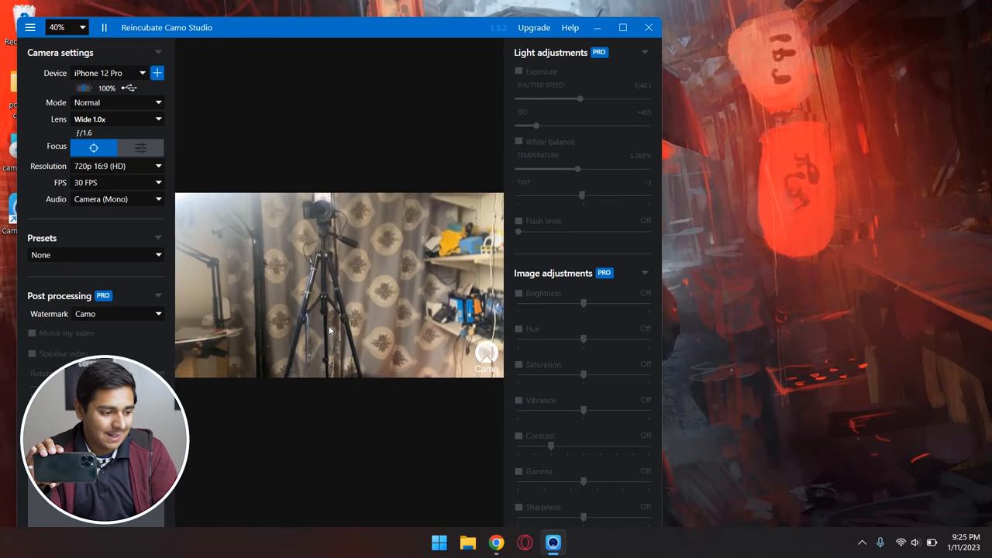
pyautogui.click(496, 542)
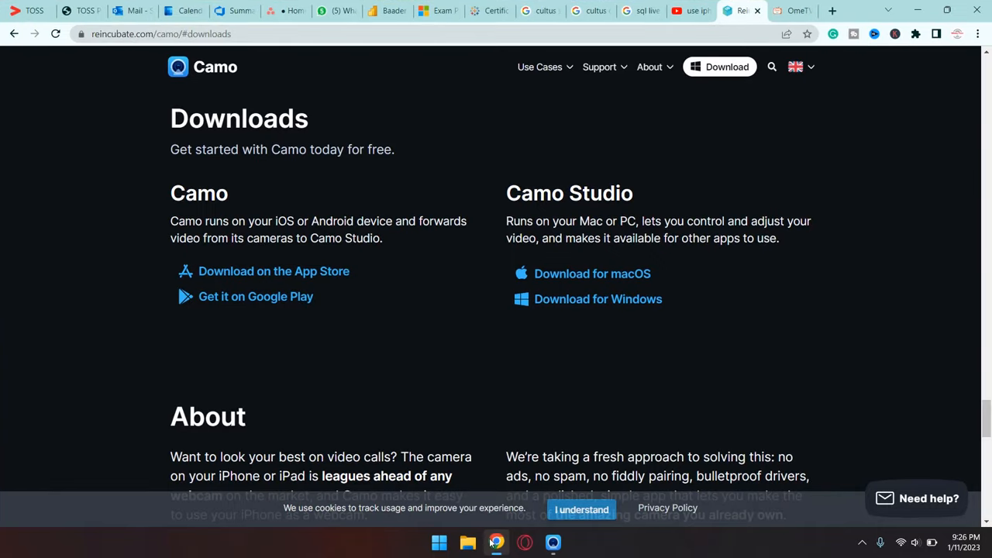
# Step: Allow ome.tv camera and microphone access, then view its camera permission details
pyautogui.click(792, 10)
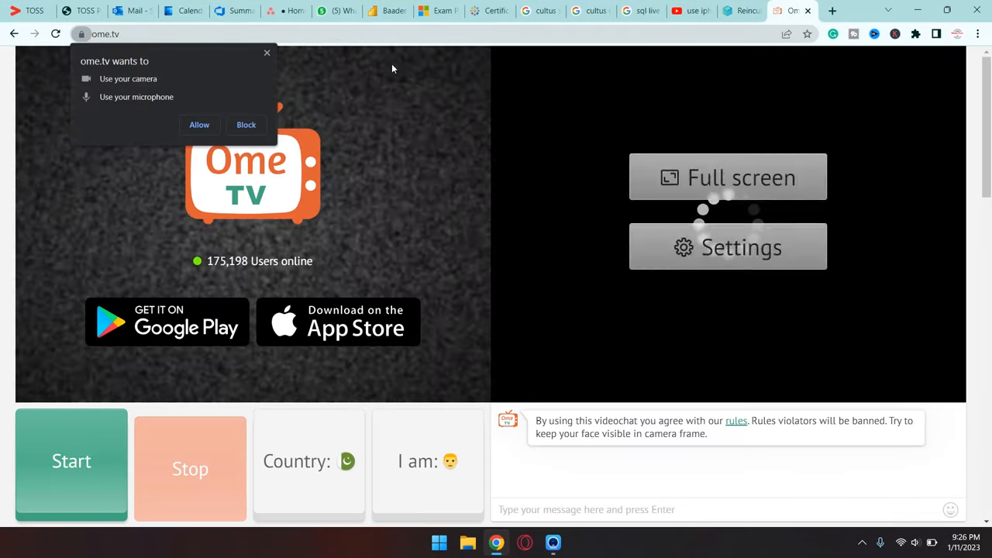
pyautogui.click(72, 462)
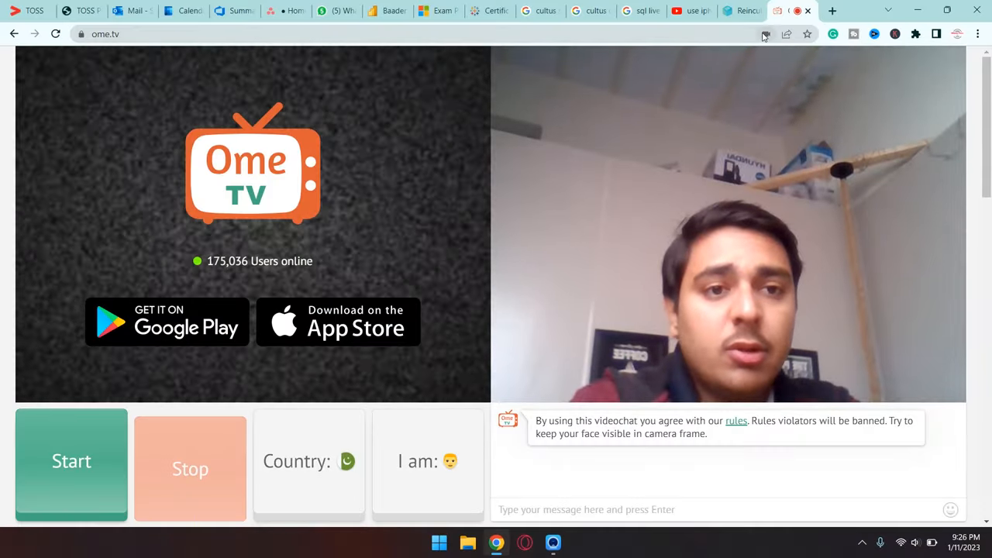
pyautogui.click(765, 34)
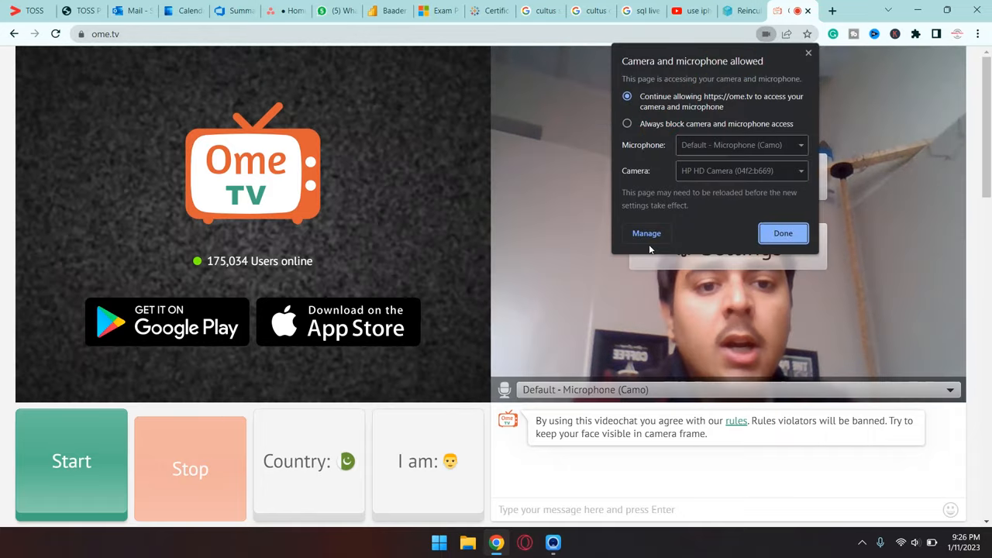
# Step: Set Camo as Chrome's default site camera instead of HP HD Camera
pyautogui.click(645, 233)
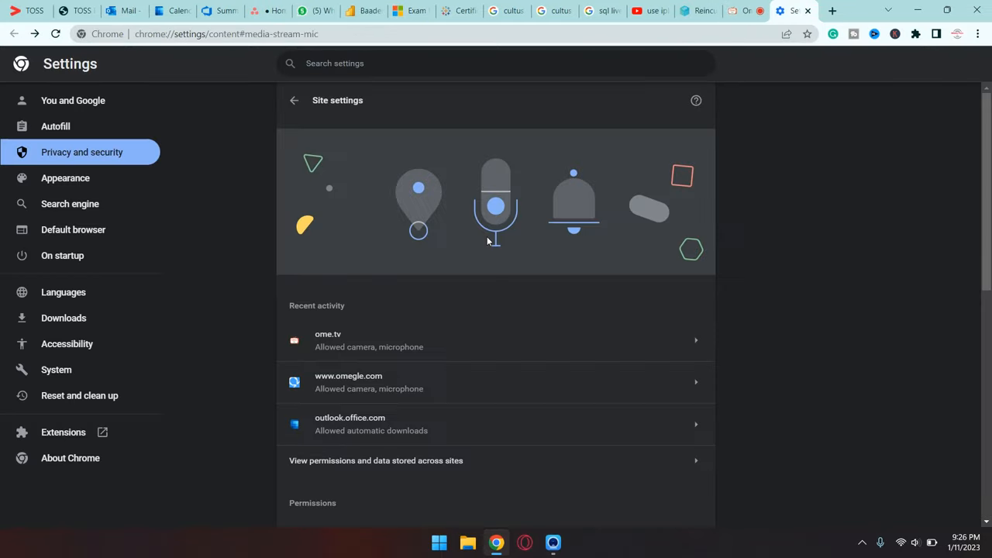
pyautogui.scroll(-3)
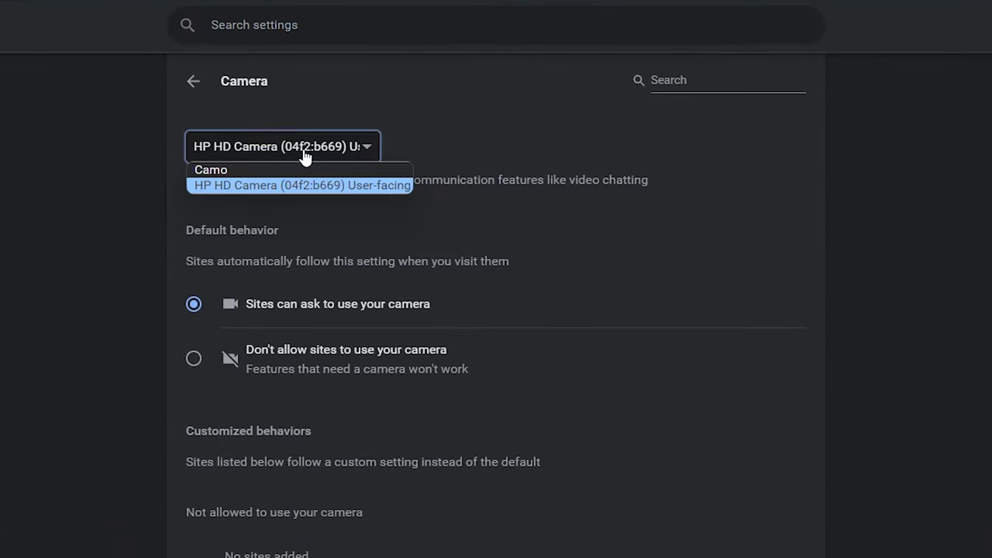
pyautogui.moveTo(301, 149)
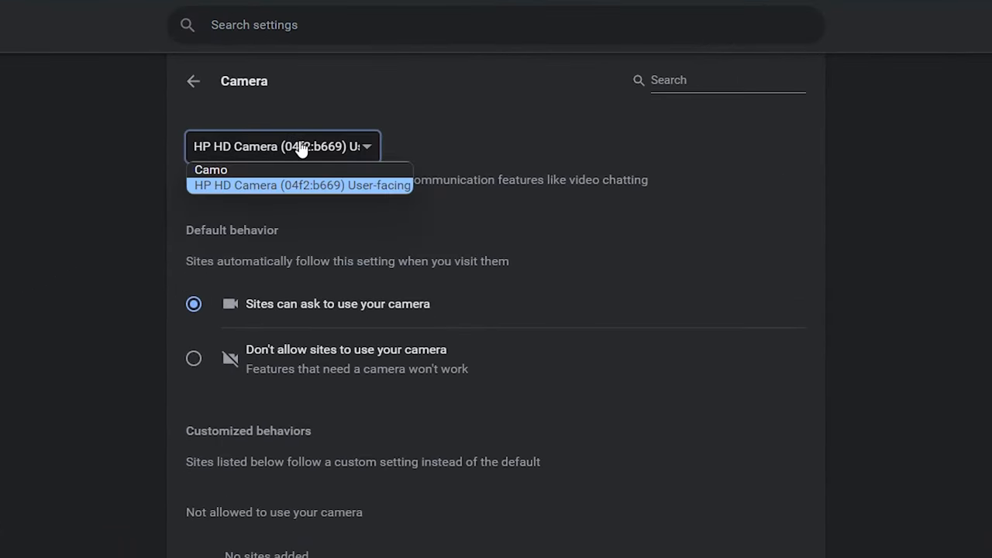
pyautogui.moveTo(271, 169)
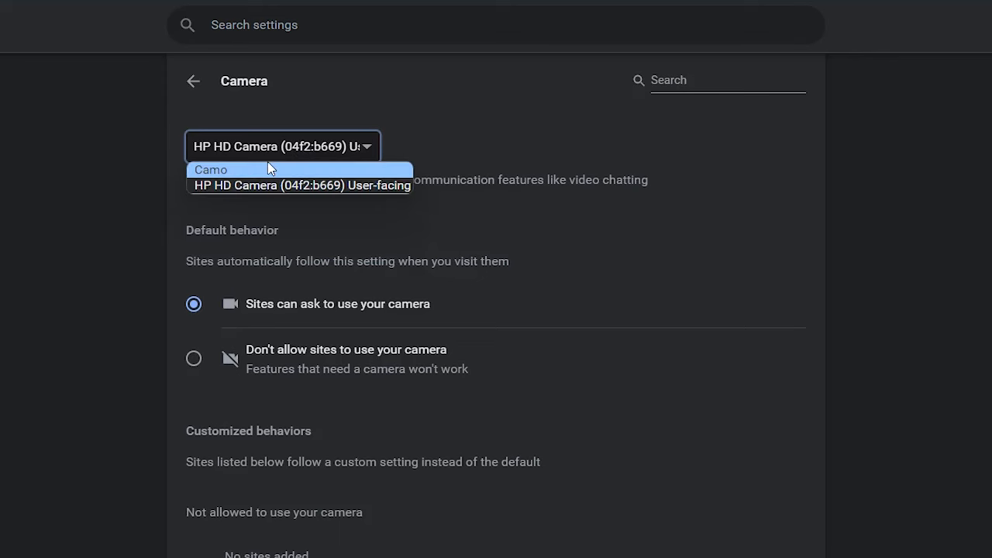
pyautogui.click(211, 170)
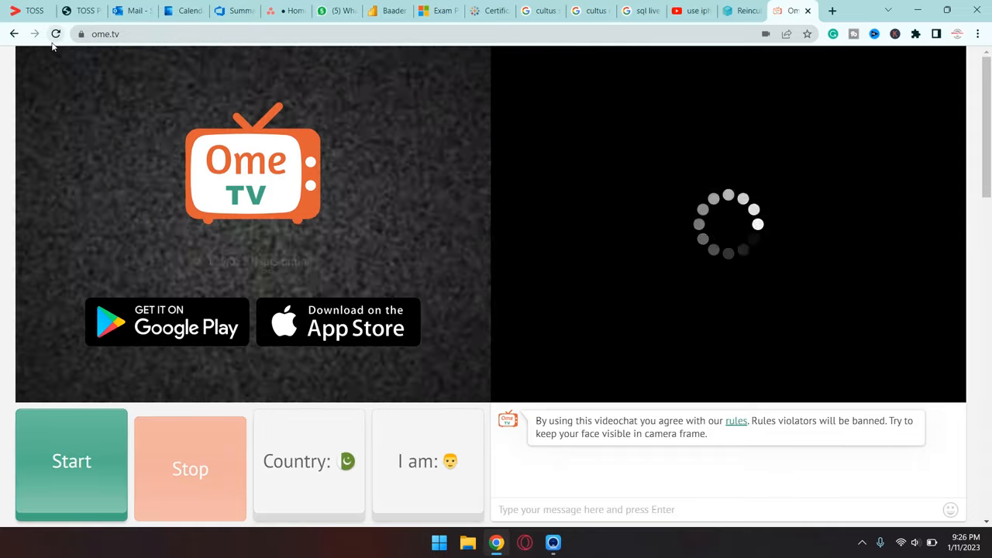
# Step: Reload ome.tv to show the camera preview, then minimize Chrome
pyautogui.click(56, 33)
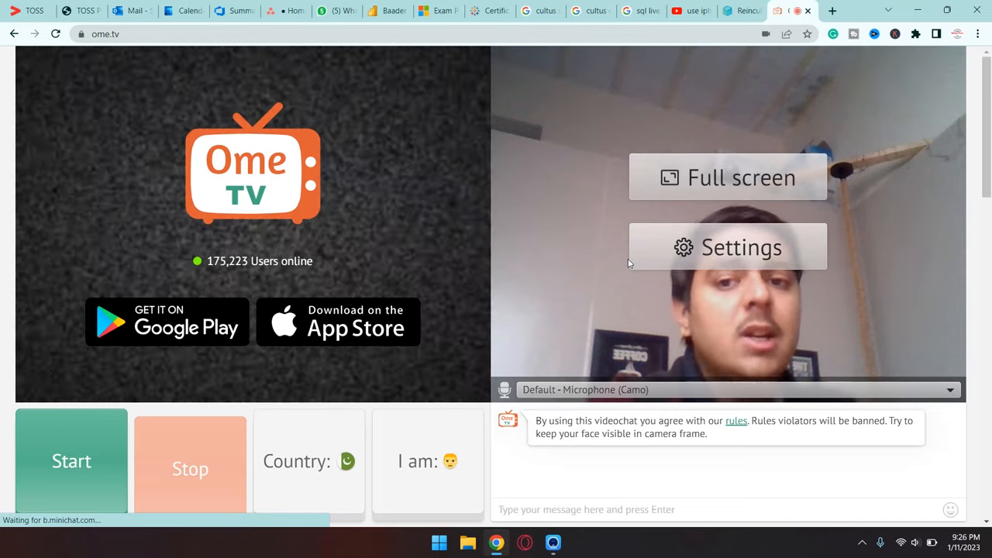
pyautogui.moveTo(829, 159)
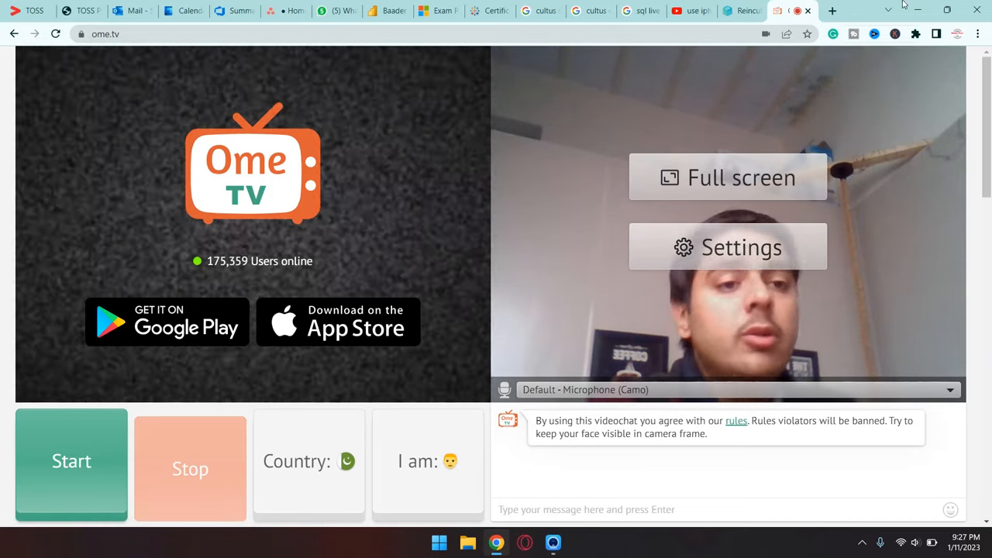
pyautogui.click(439, 542)
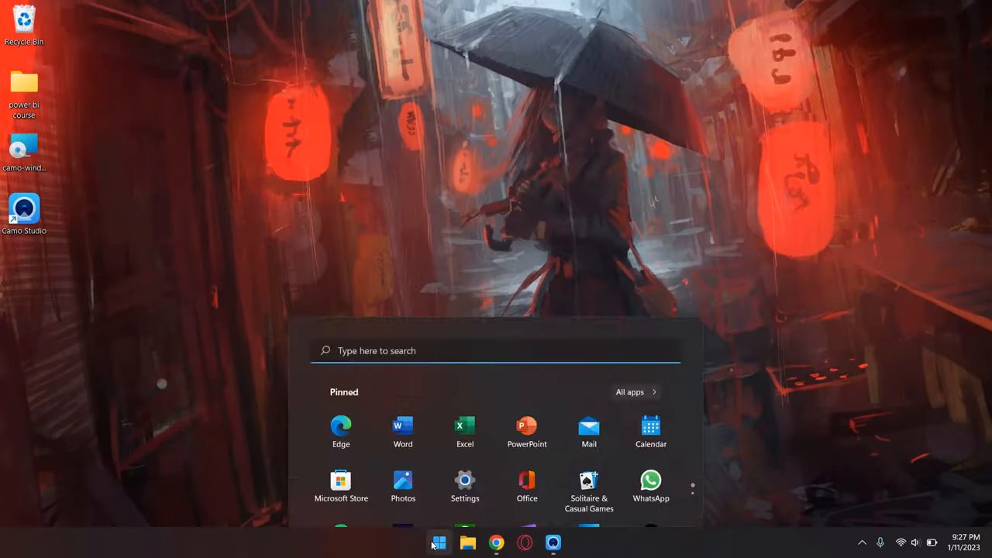
# Step: Search the Start menu for 'device Manager' and open it
pyautogui.write('device Manager')
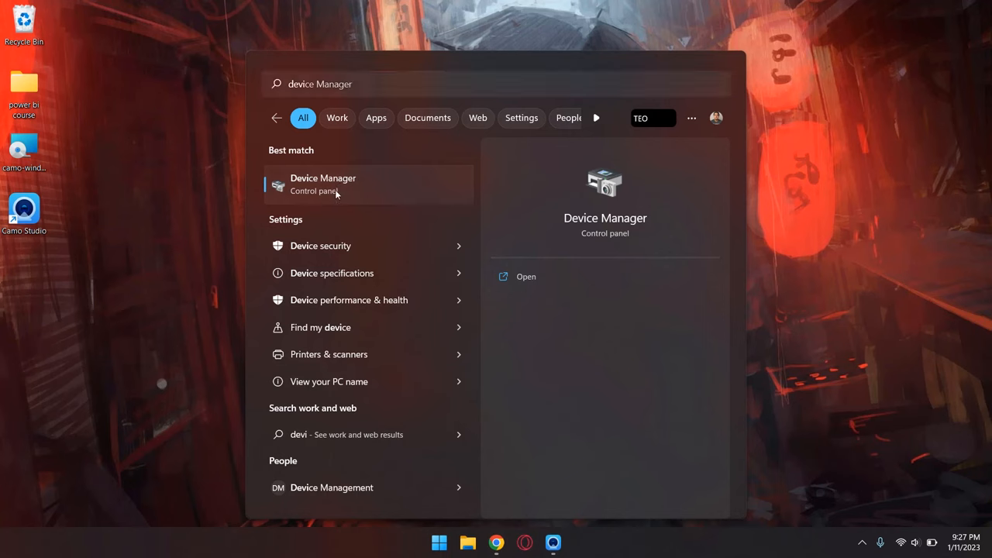
pyautogui.press('Escape')
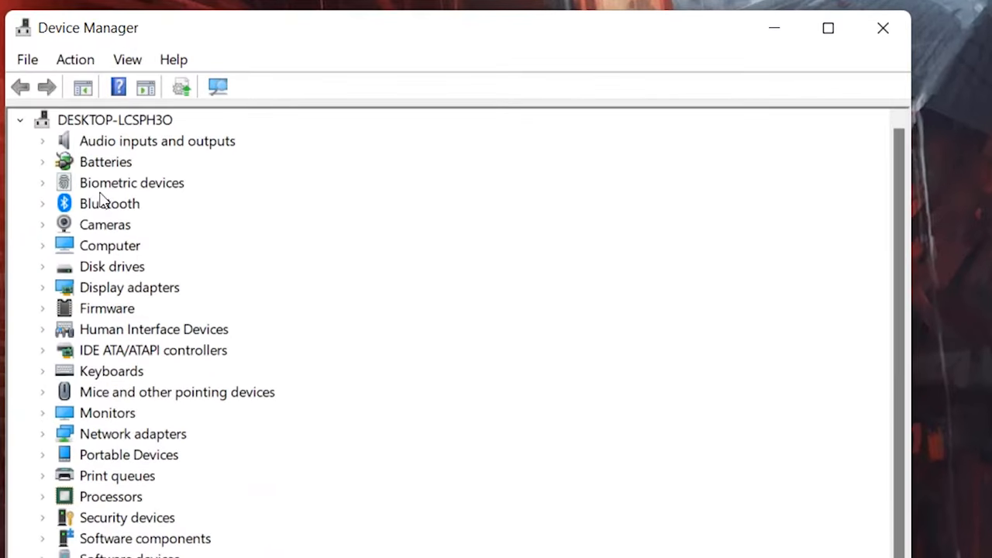
# Step: Disable the HP HD Camera under Cameras and confirm with Yes
pyautogui.click(43, 224)
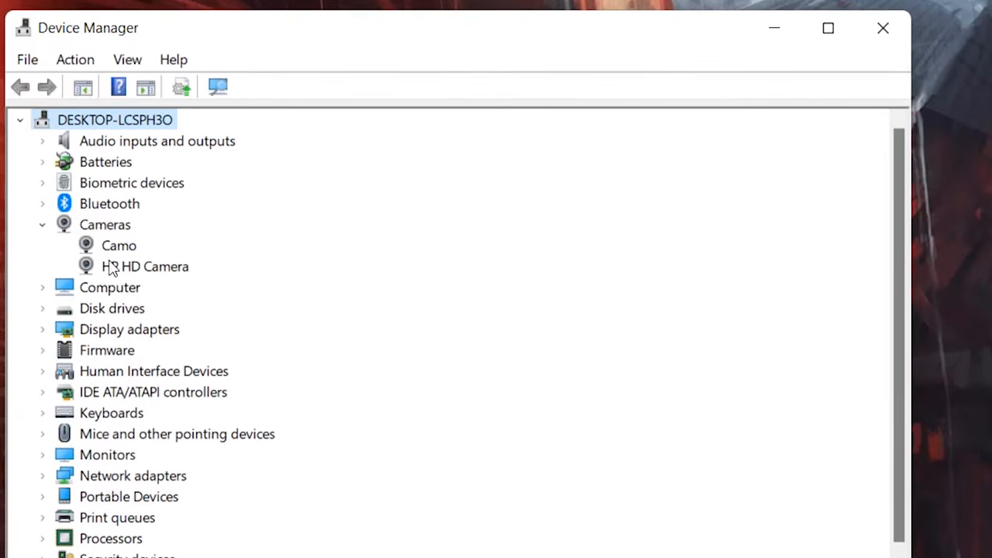
pyautogui.rightClick(145, 266)
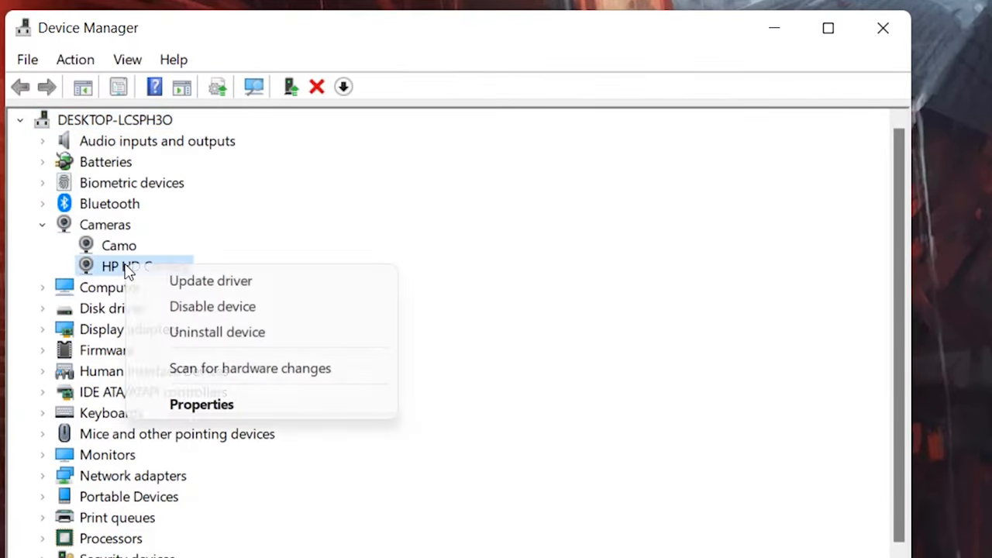
pyautogui.moveTo(261, 306)
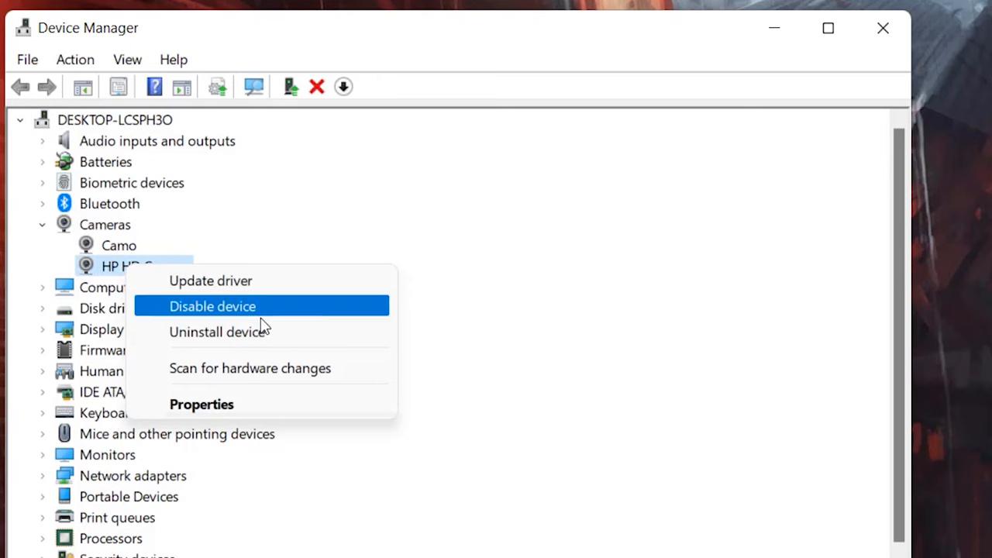
pyautogui.click(212, 306)
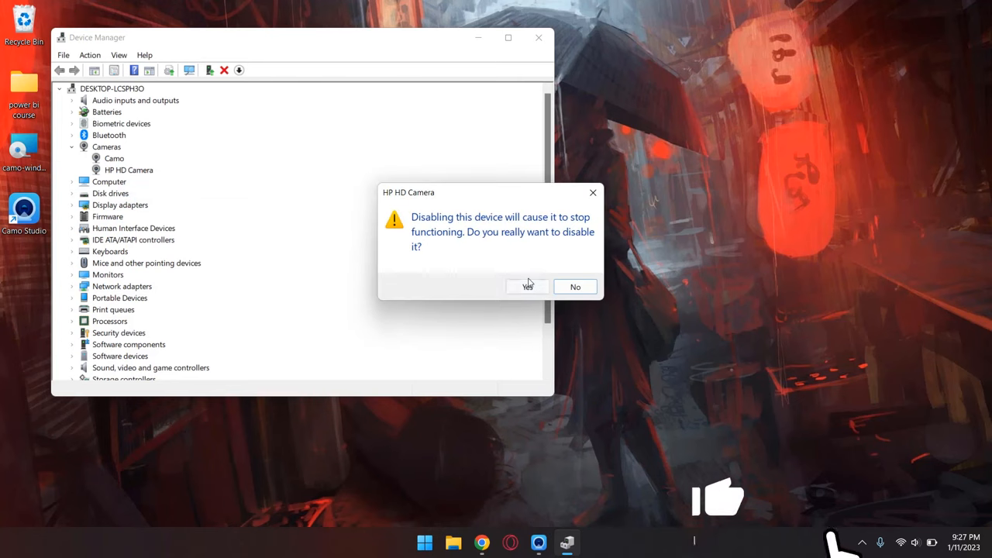
pyautogui.click(528, 286)
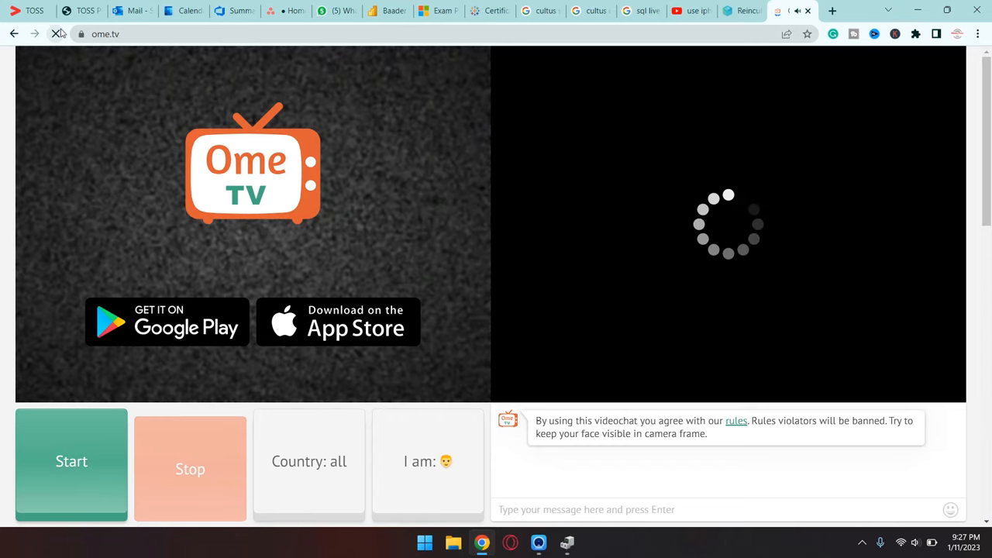
pyautogui.moveTo(58, 33)
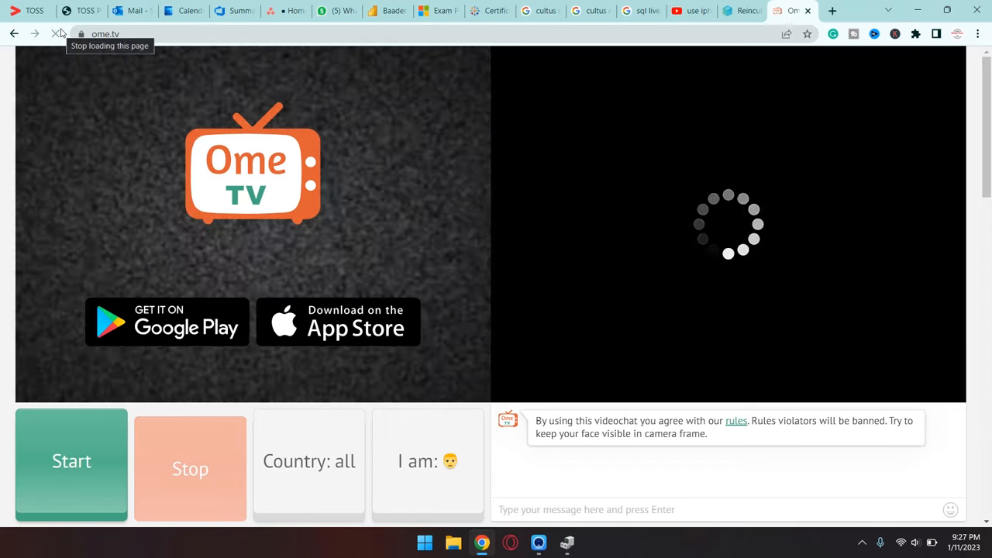
# Step: Reload the ome.tv page in Chrome to pick up the camera change
pyautogui.click(58, 34)
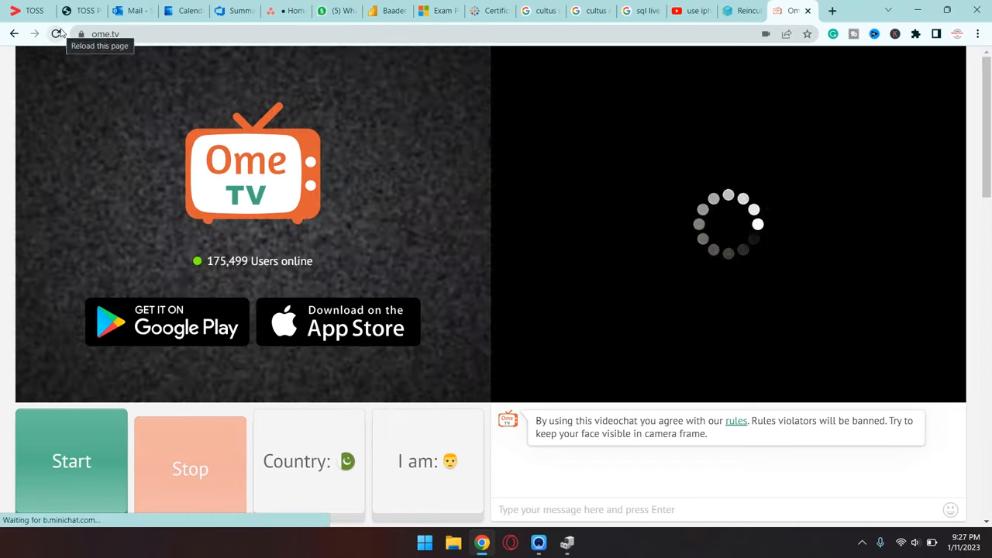